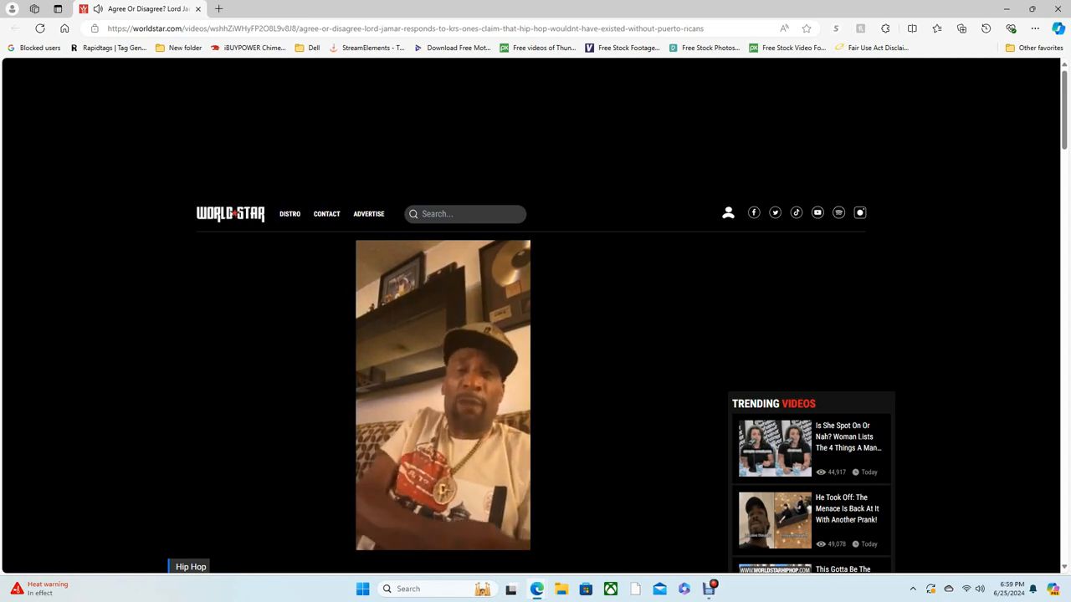
Highlight the Lord Jamar headline about KRS-One's Puerto Rican claim below the video
{"action": "left_click", "coordinate": [442, 396]}
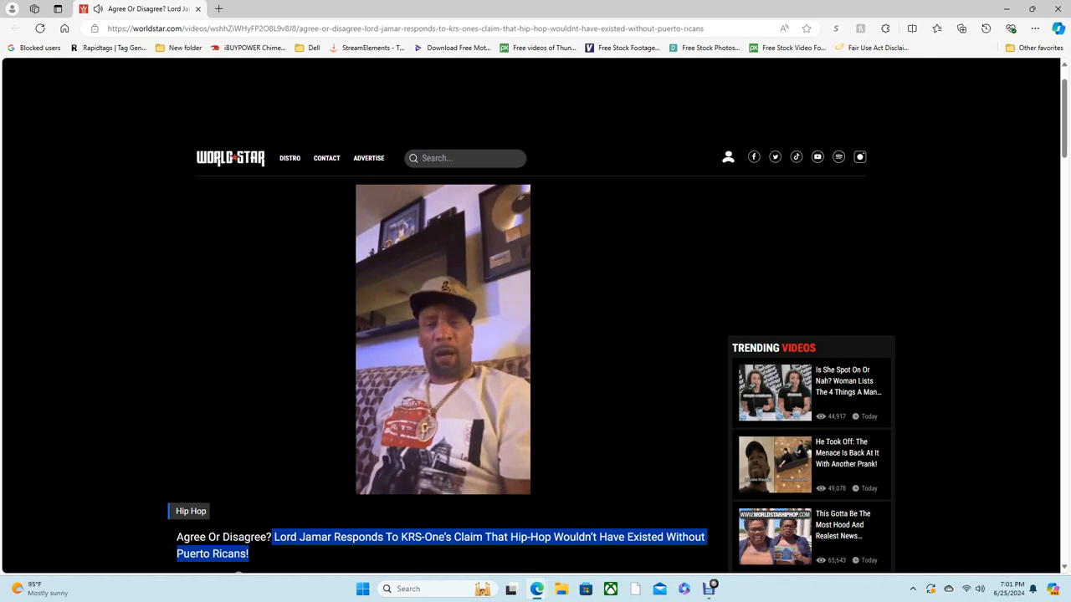
Deselect the title and reveal the player's progress bar at 4:02 of 4:24
{"action": "left_click", "coordinate": [443, 339]}
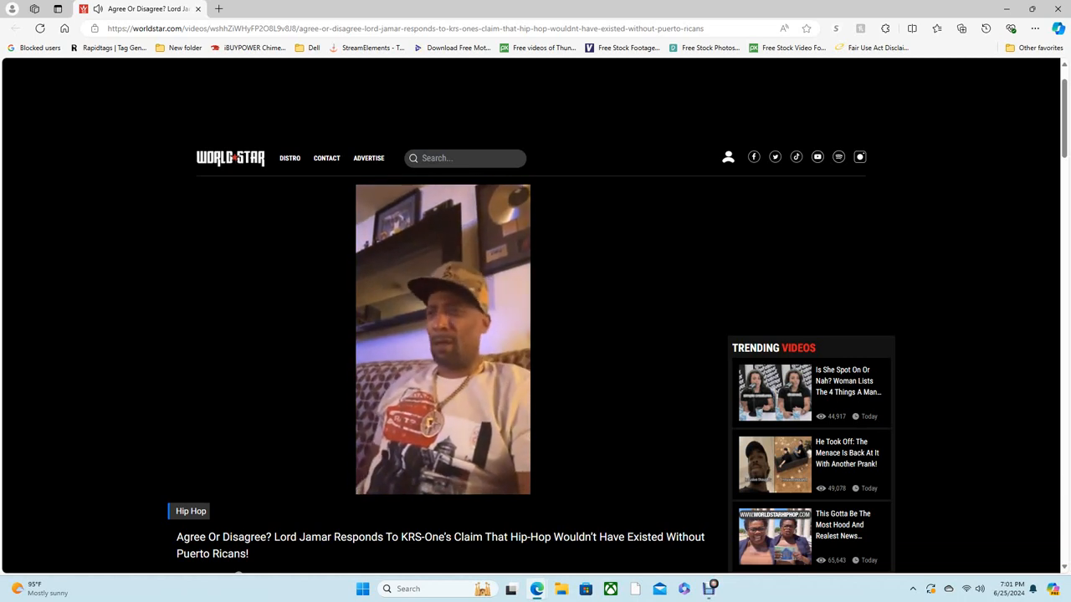
{"action": "left_click", "coordinate": [442, 338]}
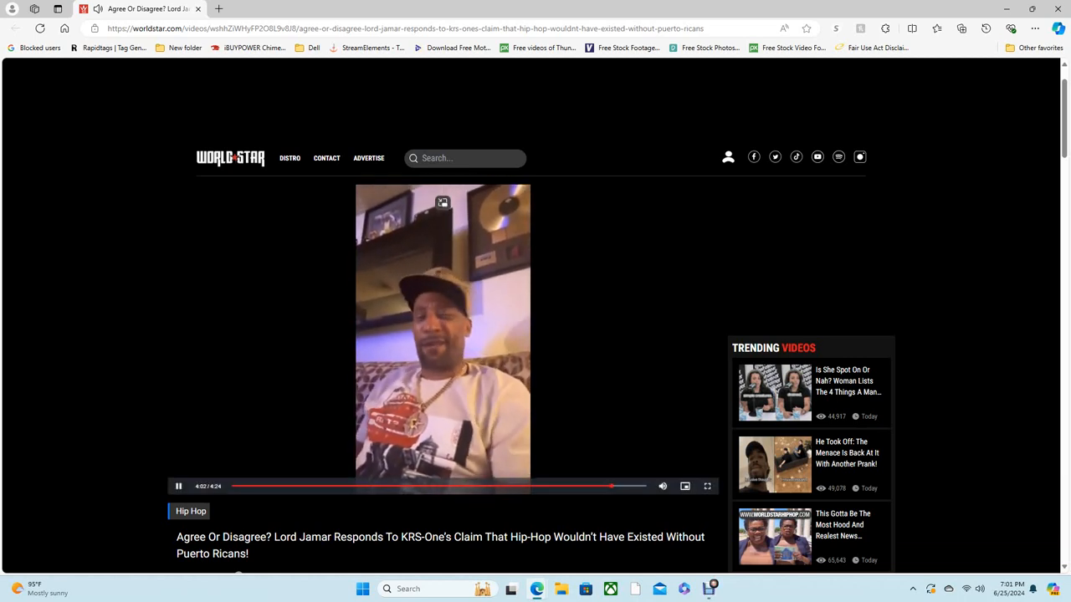